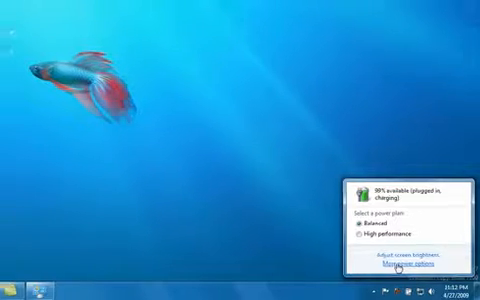
Step: Show the Windows Media Player music library from the taskbar, then return to the desktop
left_click(406, 264)
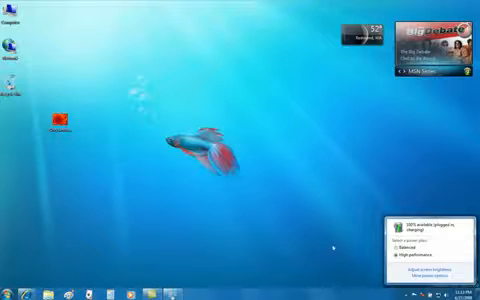
left_click(336, 244)
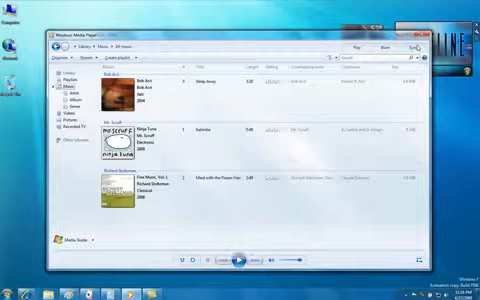
key("alt+tab")
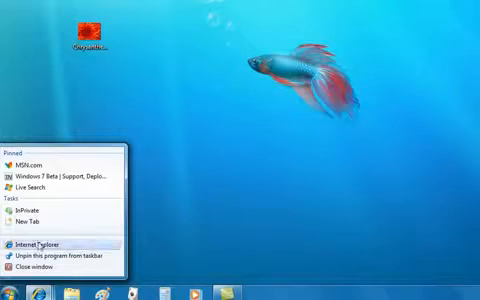
Step: Show Internet Explorer 8's jump list with frequent sites, InPrivate and New Tab tasks
left_click(40, 244)
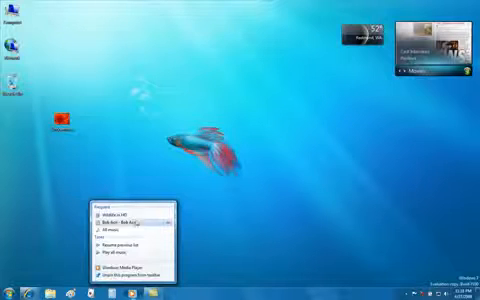
Step: Dismiss the open jump list, then bring up another taskbar button's jump list
left_click(122, 262)
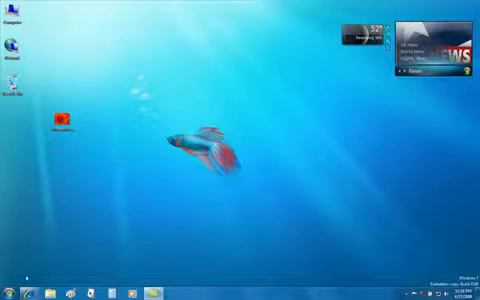
left_click(8, 292)
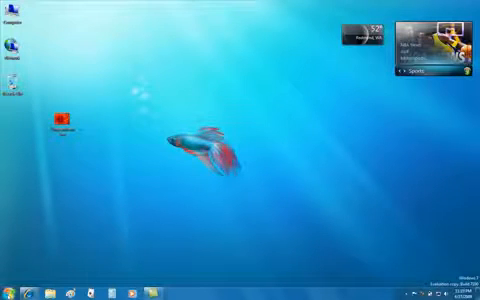
left_click(8, 292)
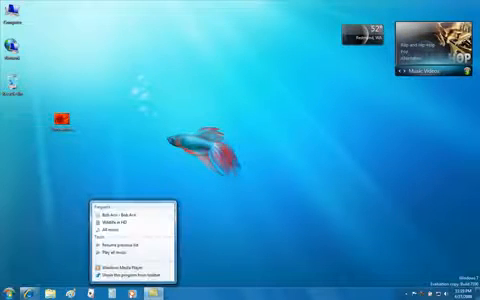
Step: Play a recent item from Media Player's jump list in the compact player window
left_click(132, 218)
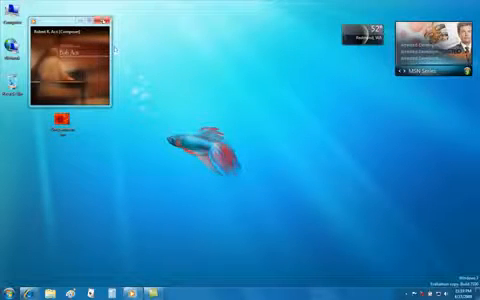
Step: In Personalization, apply one built-in Aero theme and then switch to another
left_click(106, 16)
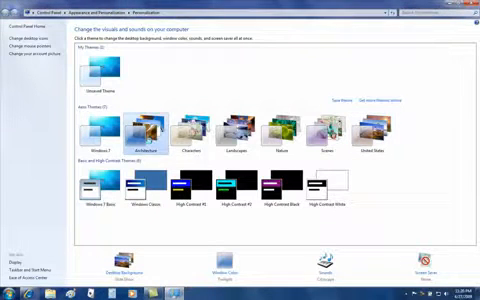
left_click(200, 128)
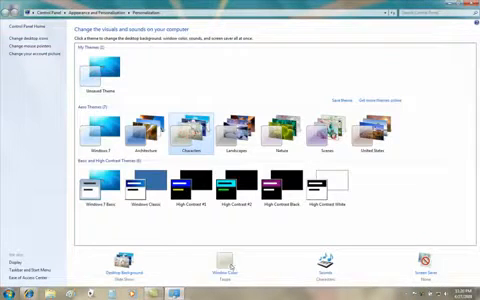
left_click(228, 258)
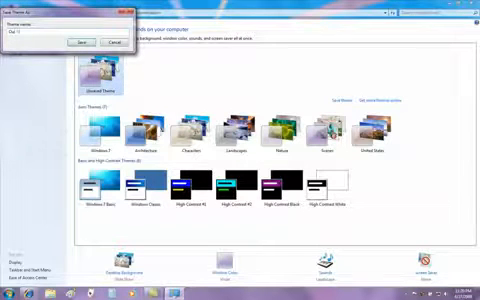
Step: Name the theme being saved 'Our New theme'
type("Our New theme")
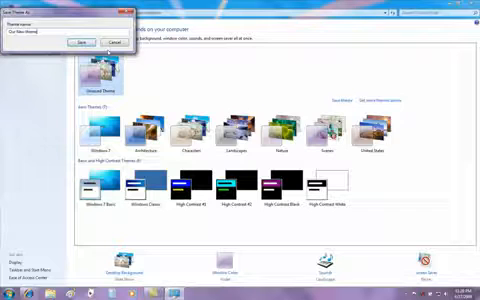